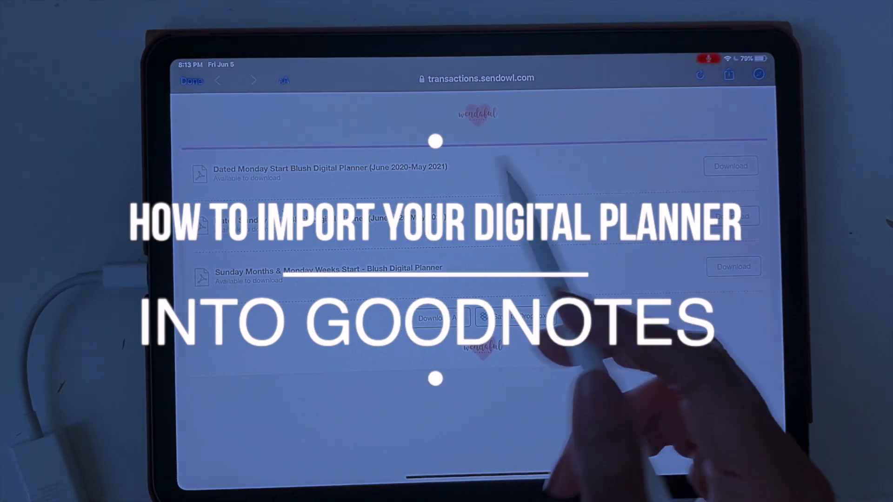
mouse_move(569, 256)
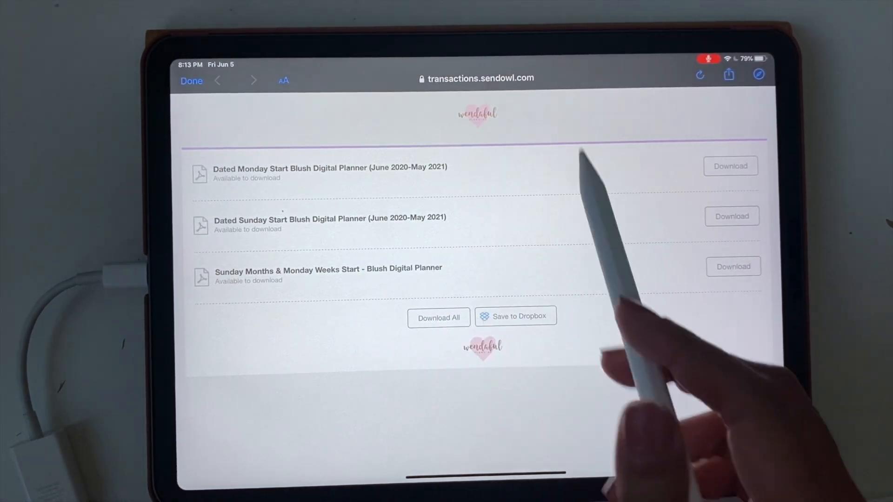
mouse_move(558, 285)
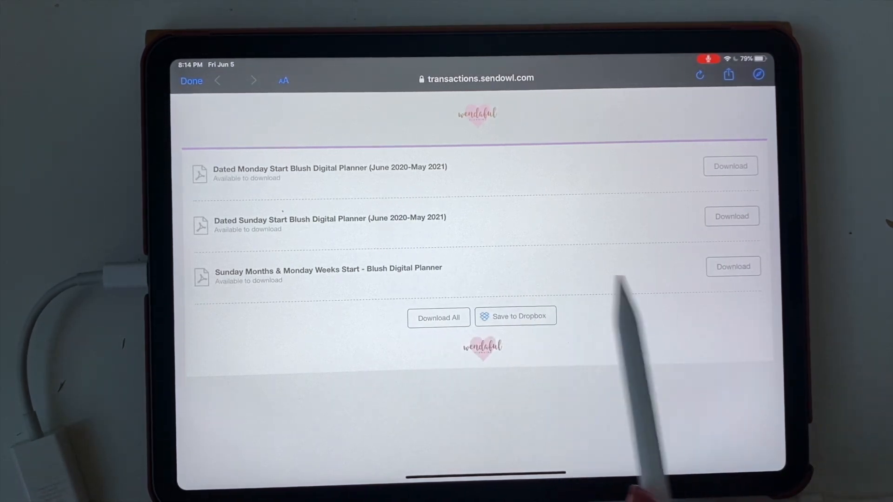
Bring up the share sheet for the 5.8 MB planner PDF and locate Save to Files
left_click(699, 75)
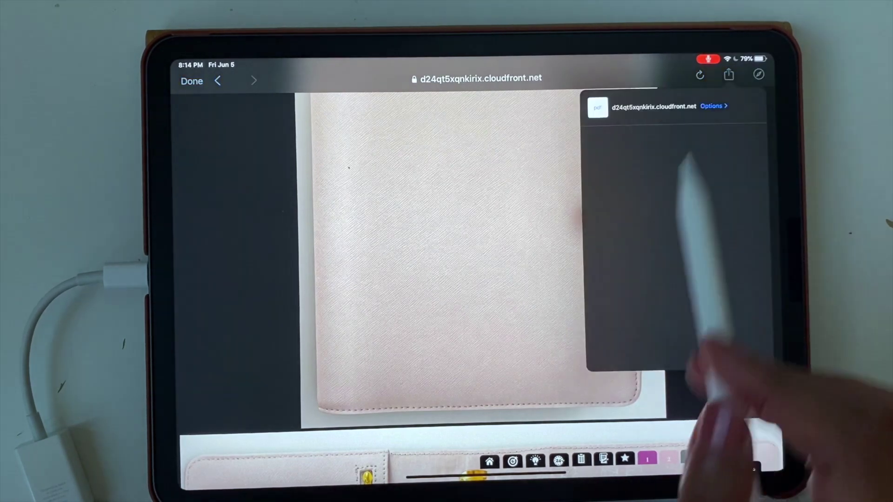
left_click(728, 74)
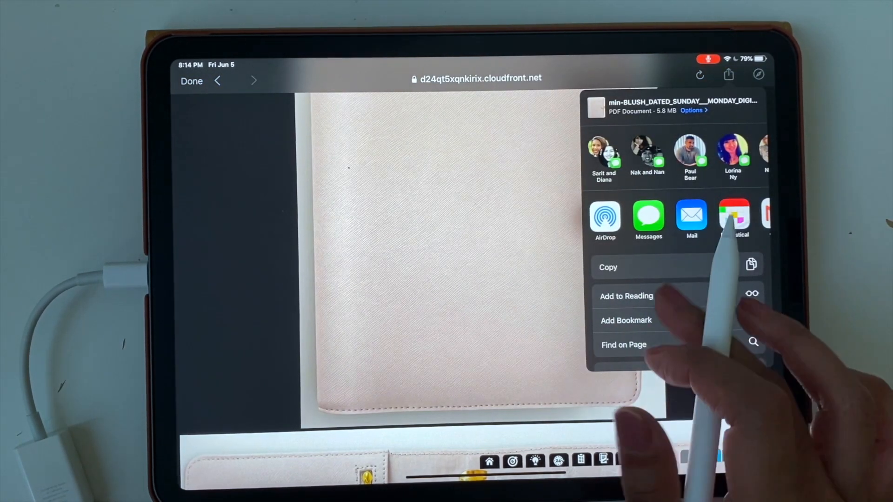
scroll("down", 3)
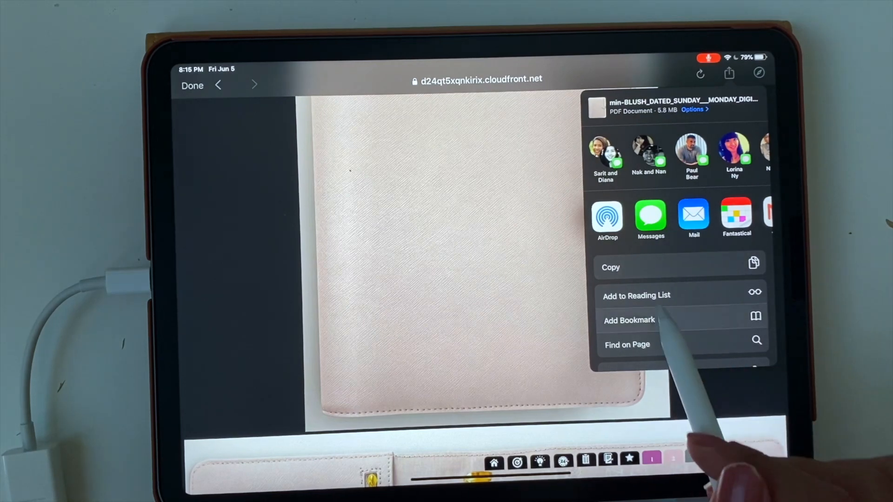
scroll("up", 3)
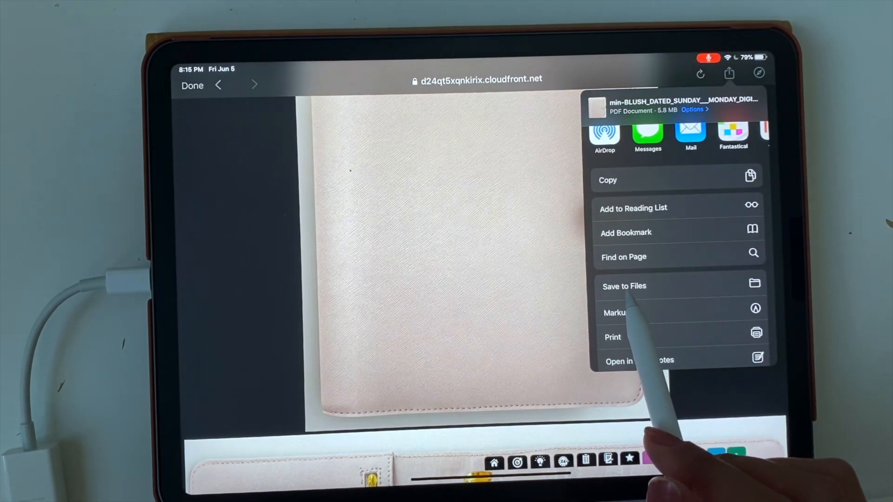
Save the Blush planner PDF to iCloud Drive via Save to Files
left_click(624, 285)
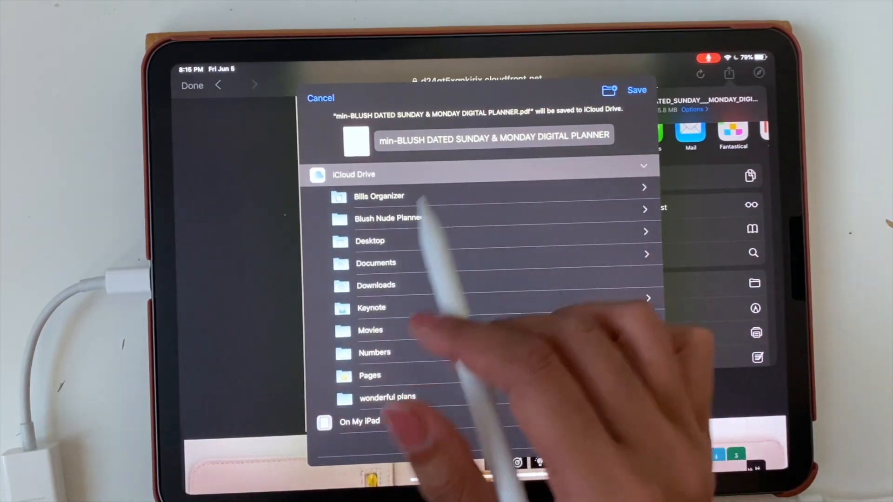
mouse_move(433, 314)
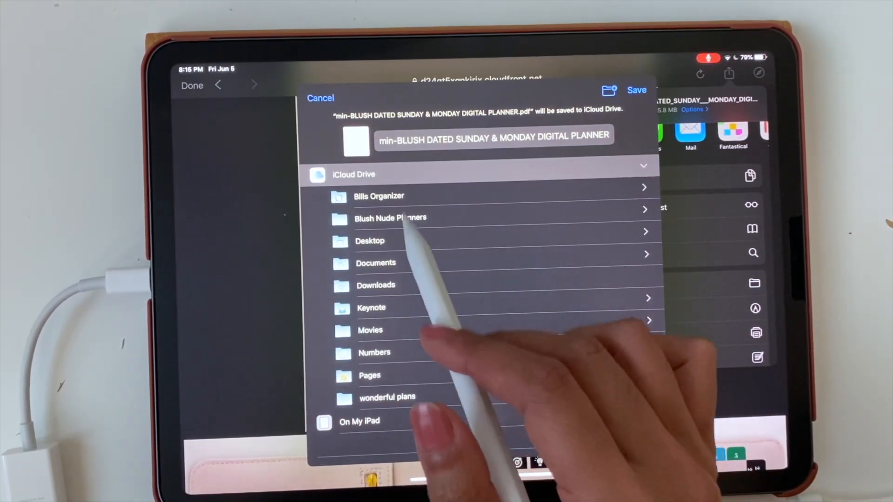
mouse_move(444, 341)
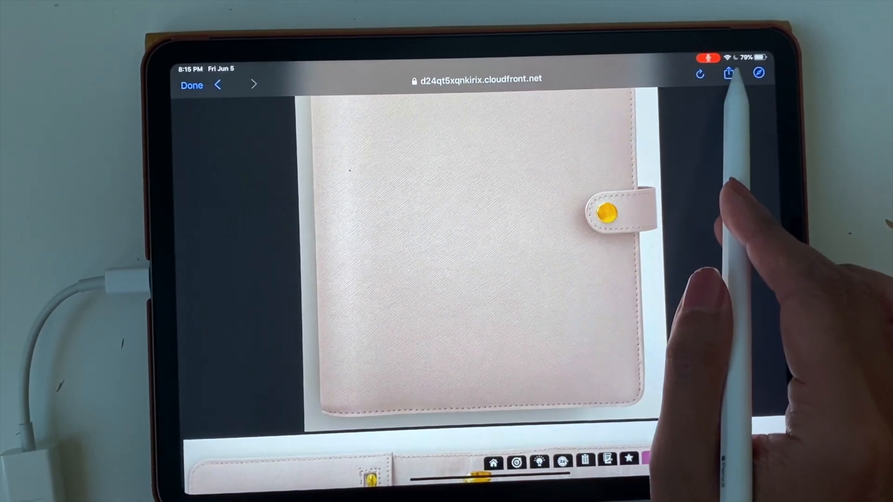
Share the planner PDF again and send it to GoodNotes via Copy to GoodNotes
left_click(728, 73)
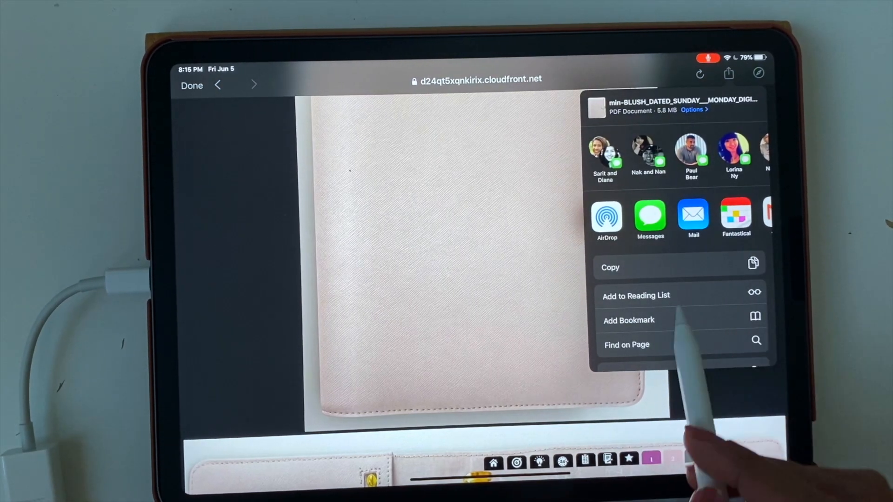
scroll("left", 3)
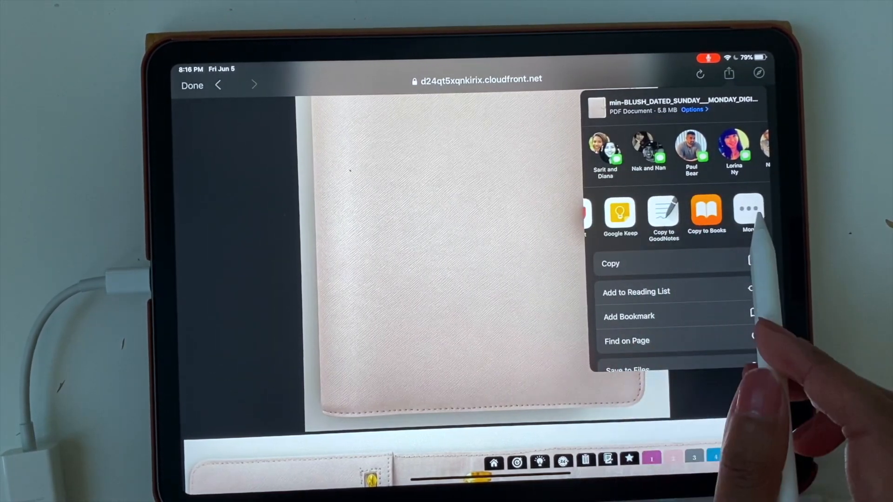
left_click(749, 207)
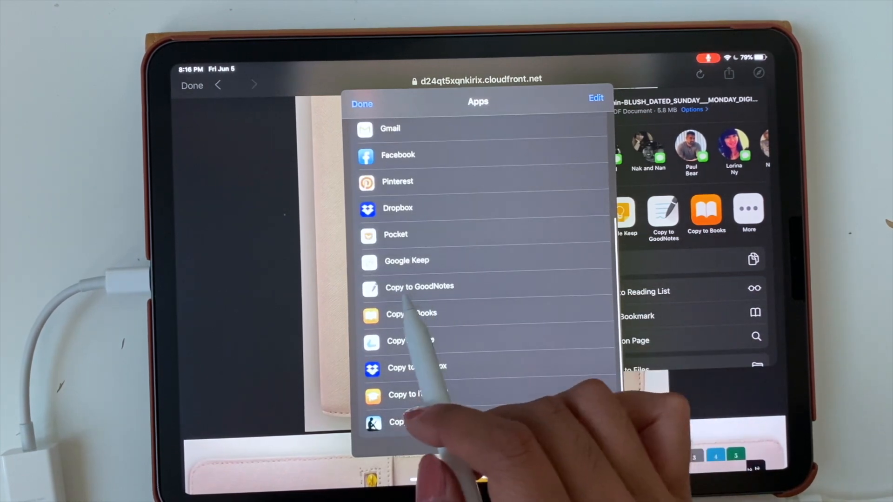
left_click(362, 104)
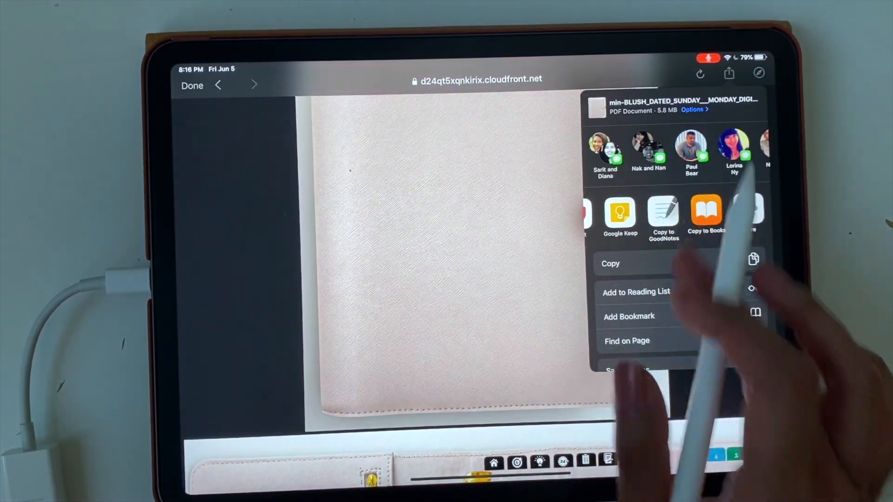
scroll("down", 3)
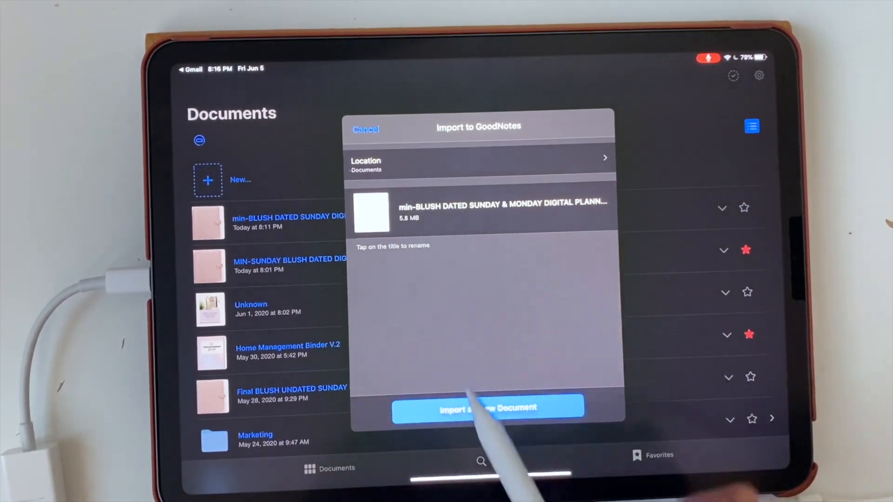
Import the planner PDF as a new document in the Documents library
left_click(488, 409)
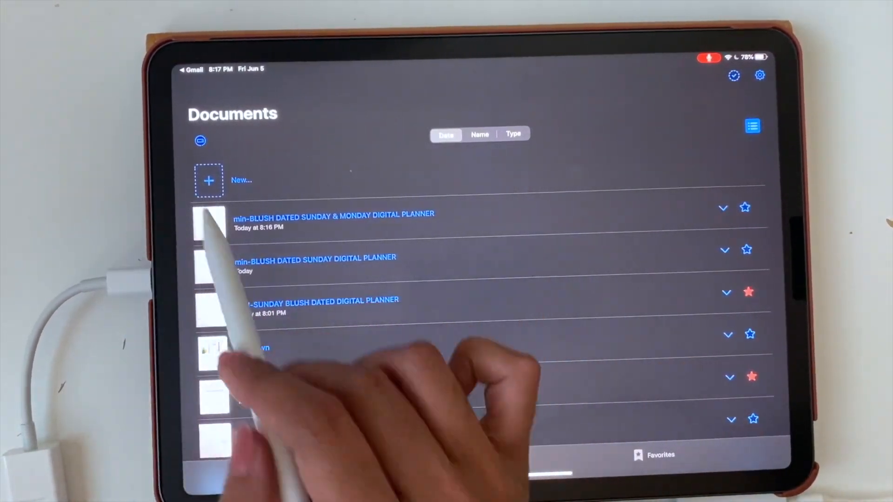
left_click(208, 180)
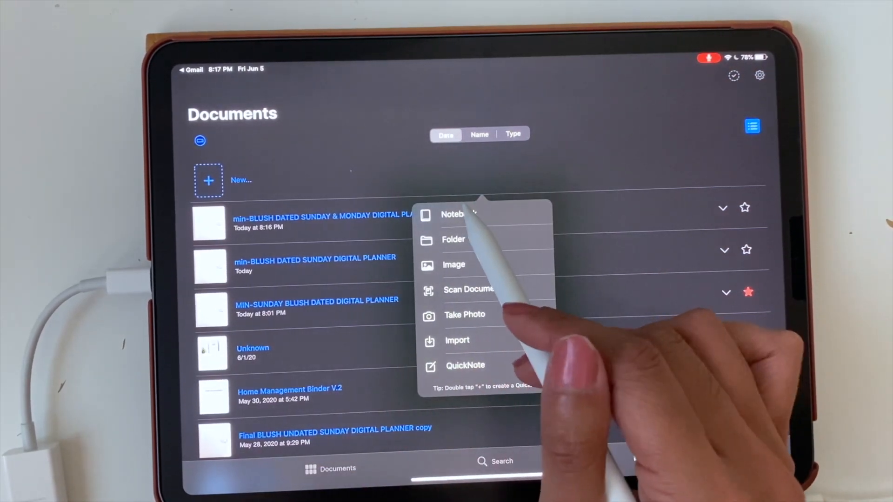
left_click(457, 340)
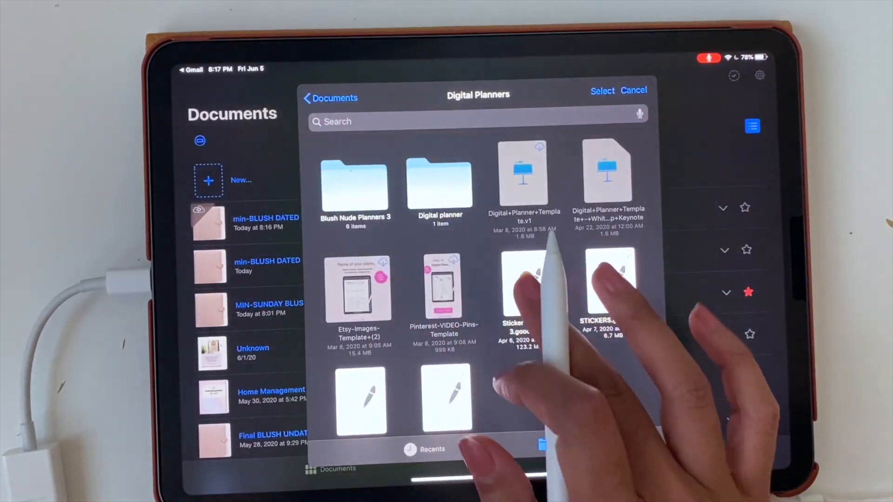
left_click(330, 98)
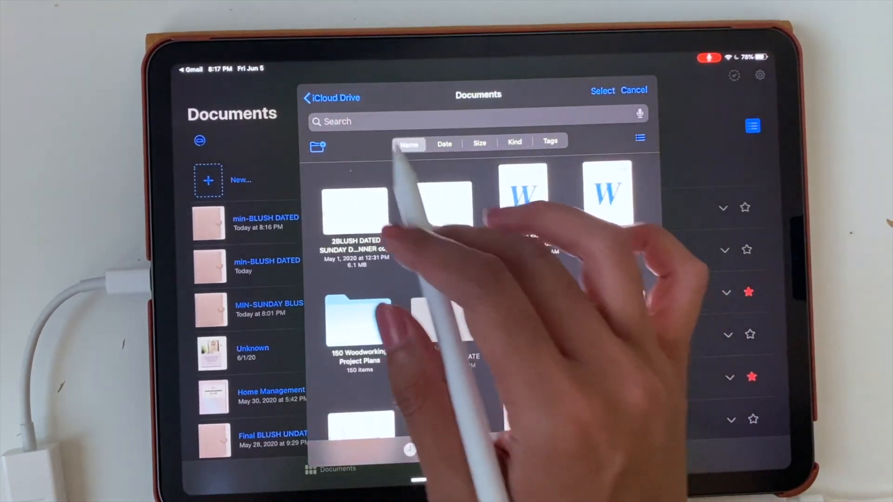
left_click(335, 97)
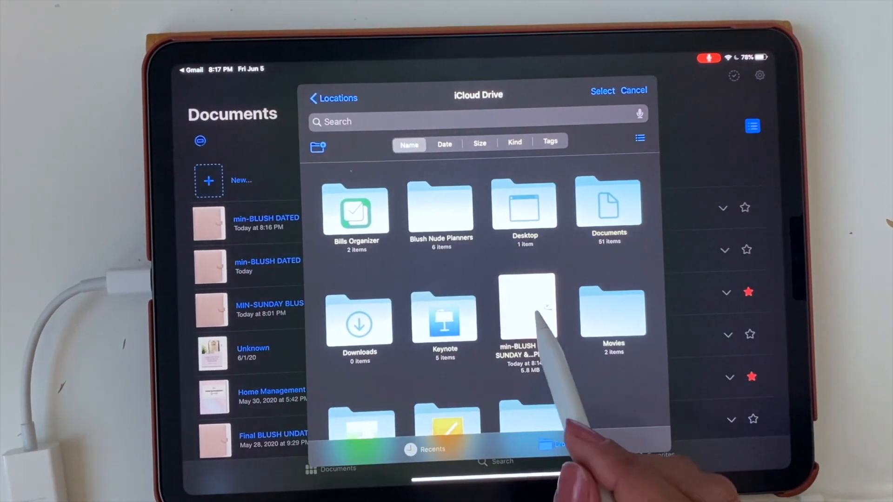
left_click(634, 90)
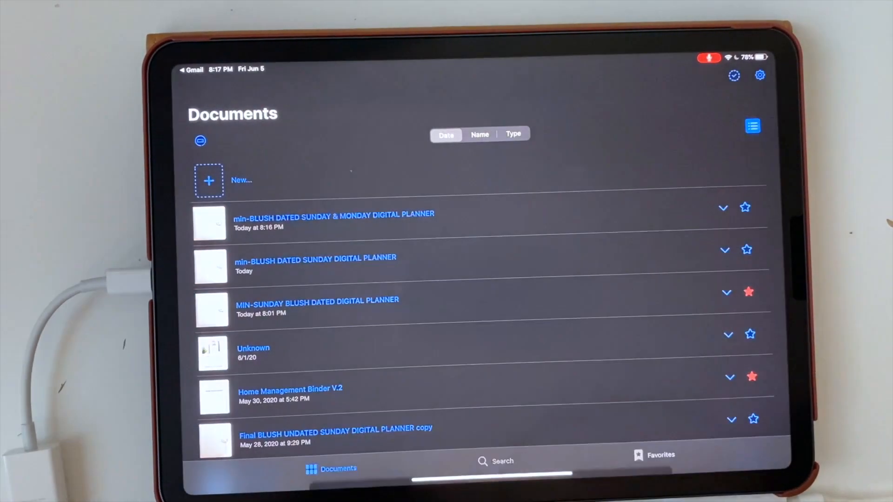